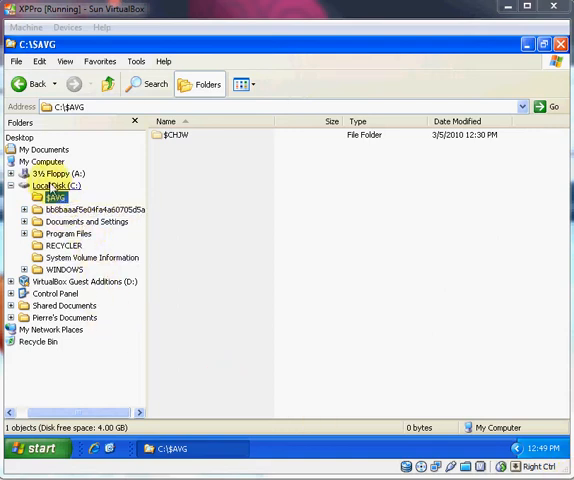
- Show the contents of drive C and select the bb8baaaf5e04fa4a60705d5a folder
click(56, 186)
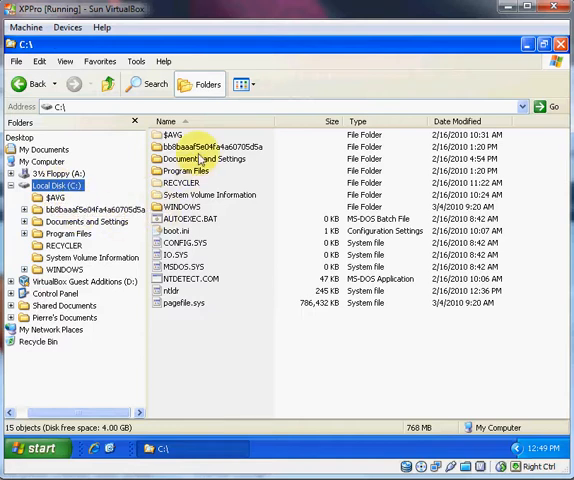
click(205, 147)
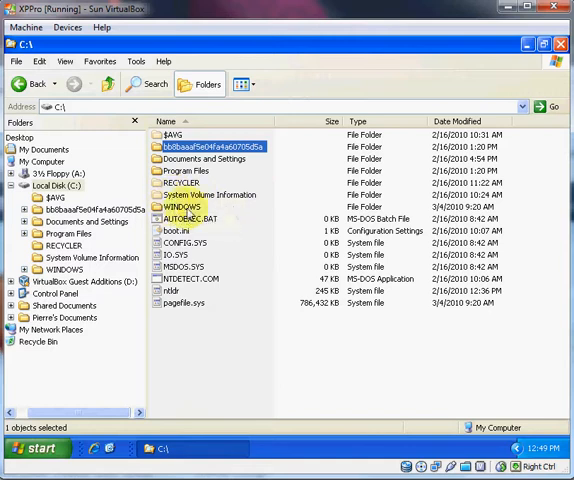
mouse_move(238, 218)
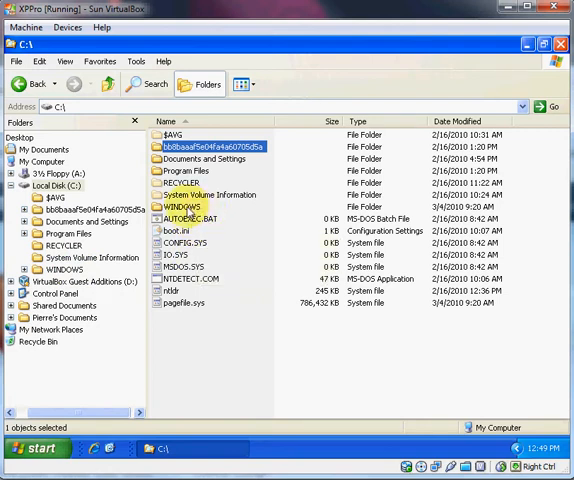
mouse_move(180, 207)
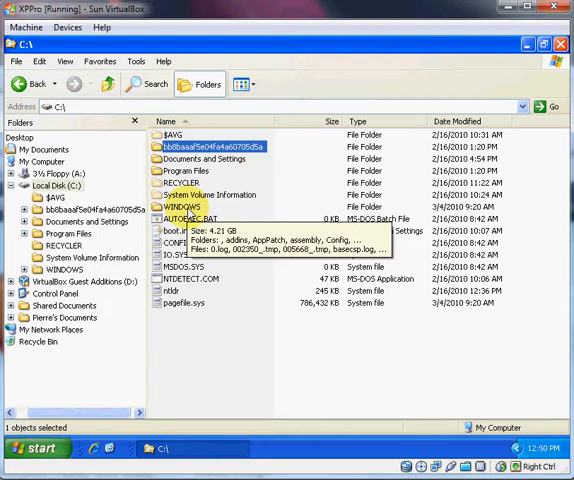
mouse_move(113, 165)
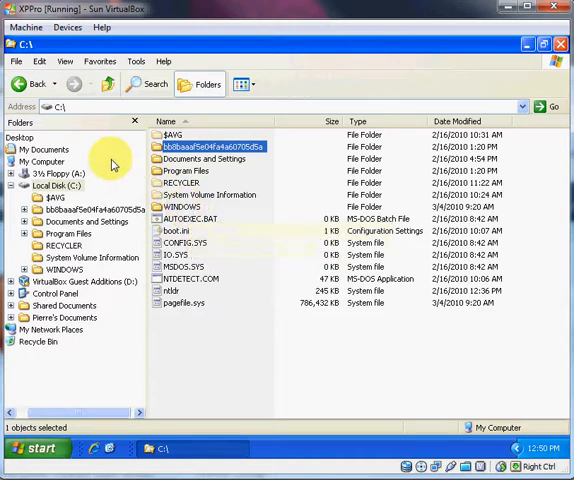
mouse_move(88, 172)
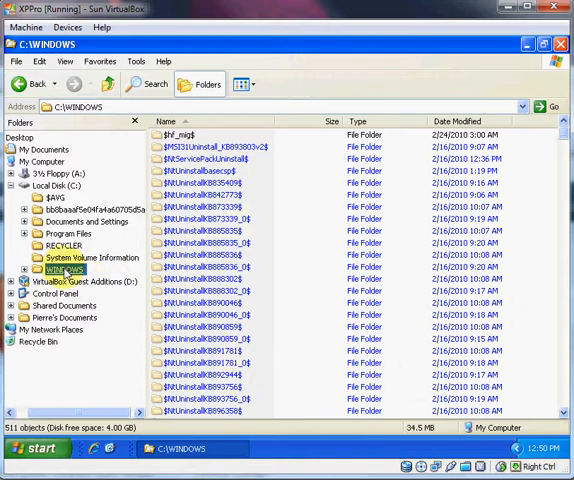
- Open bb8baaaf5e04fa4a60705d5a and try its amd64 and i386 folders, dismissing access-denied errors
click(67, 233)
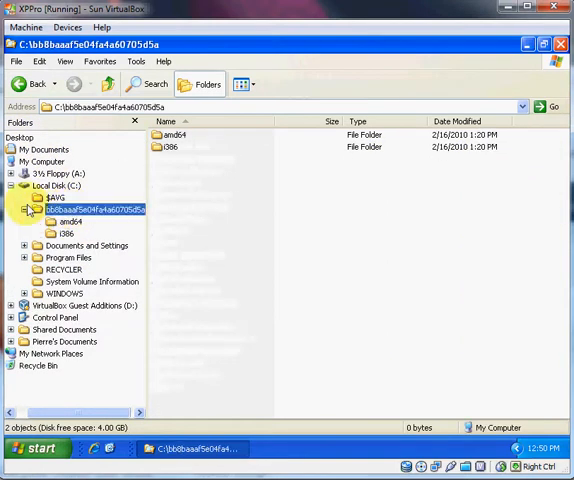
mouse_move(420, 148)
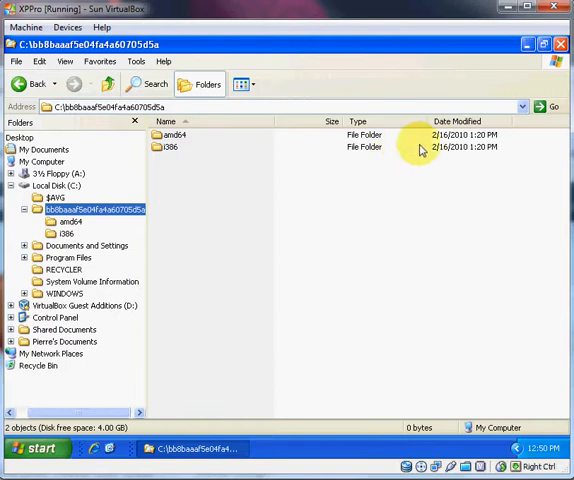
mouse_move(458, 155)
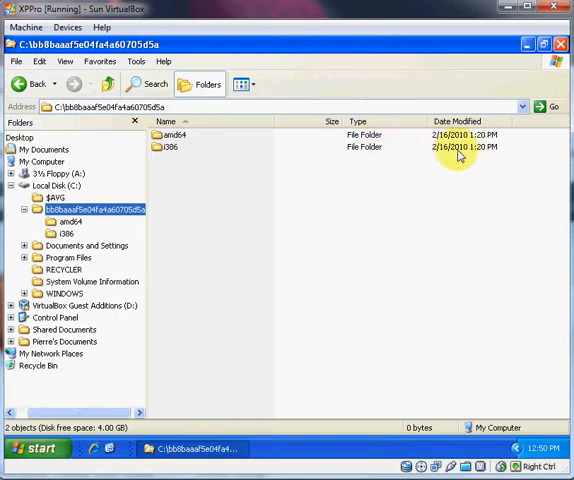
click(60, 185)
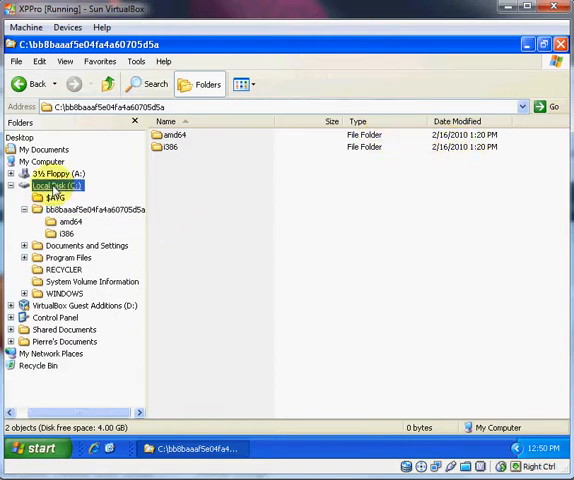
click(54, 185)
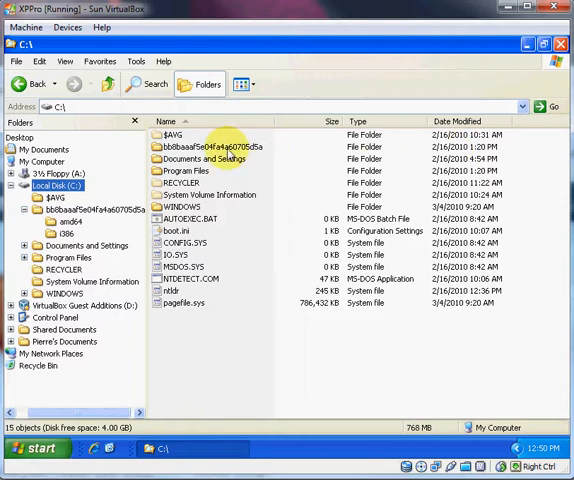
double_click(218, 147)
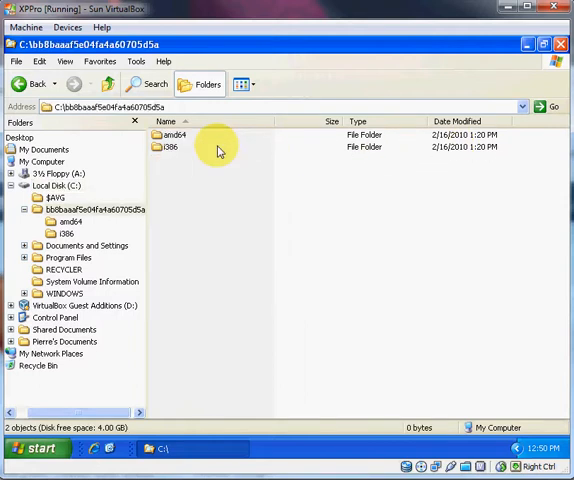
double_click(176, 135)
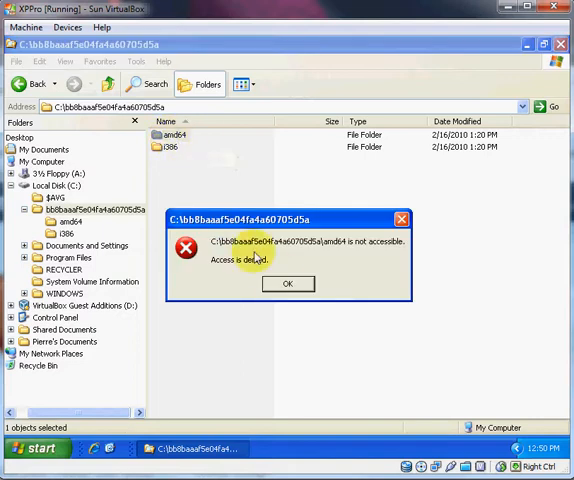
click(288, 283)
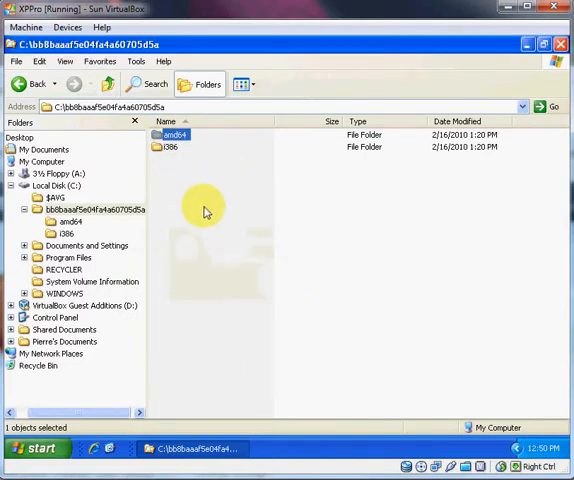
double_click(170, 147)
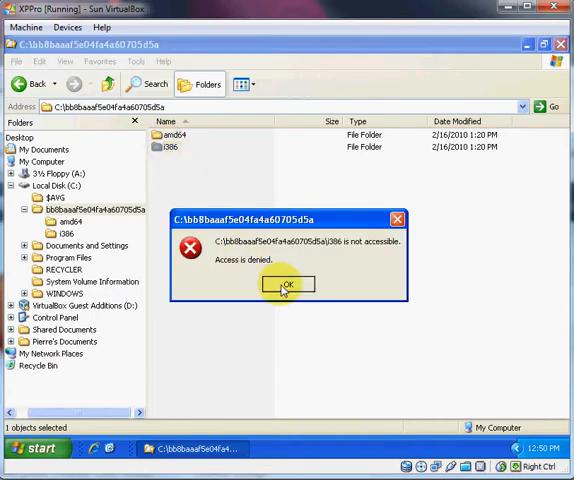
click(286, 285)
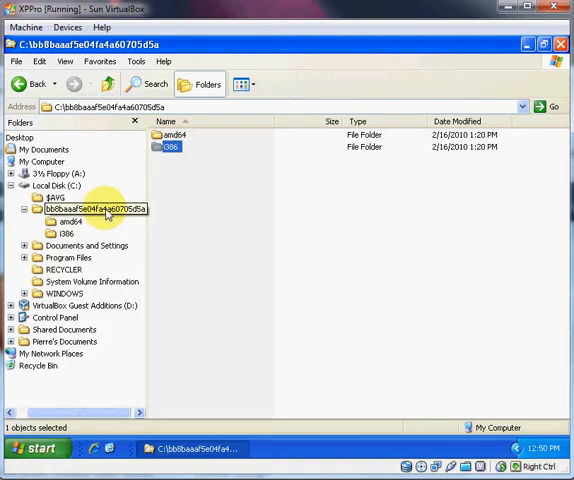
- Try deleting the bb8baaaf5e04fa4a60705d5a folder and dismiss the failed deletion error
right_click(92, 208)
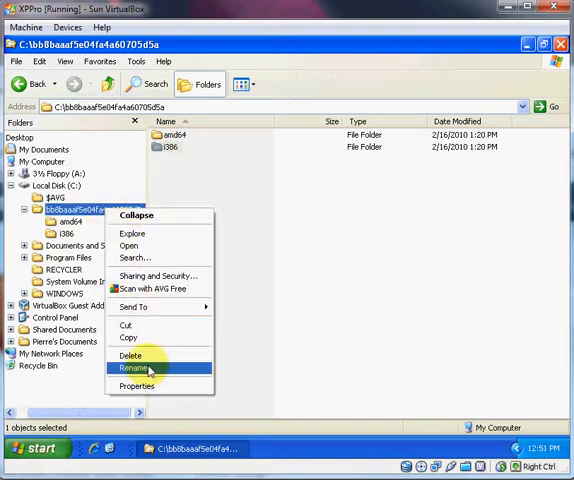
click(130, 355)
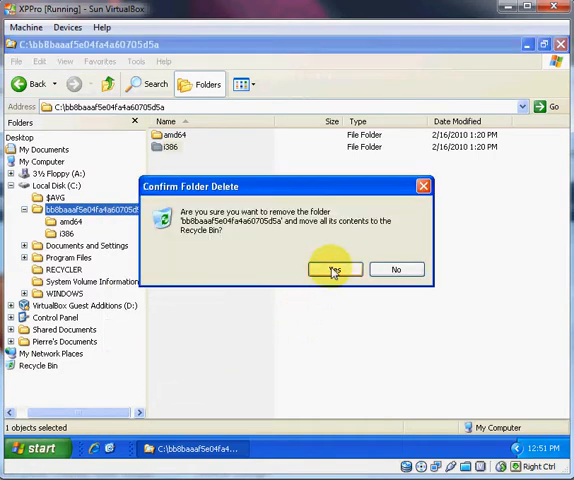
click(333, 268)
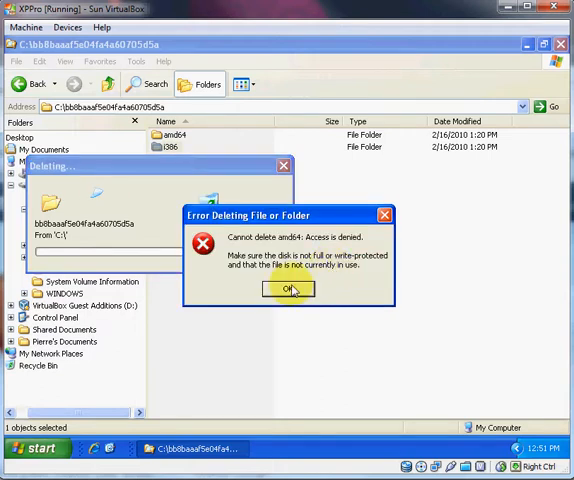
click(289, 289)
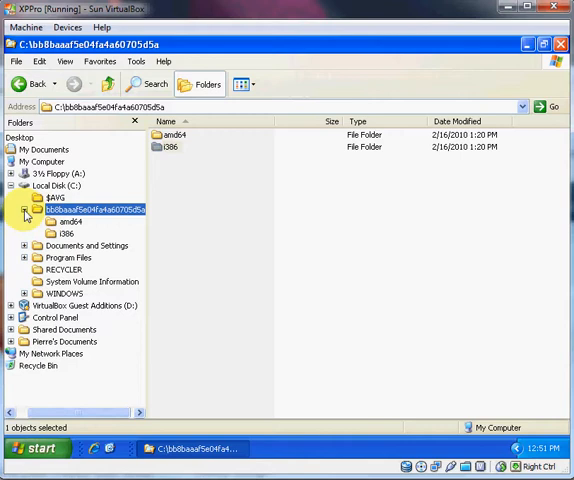
- Scroll through C:\WINDOWS's 511 objects, mostly $NtUninstall folders
click(25, 209)
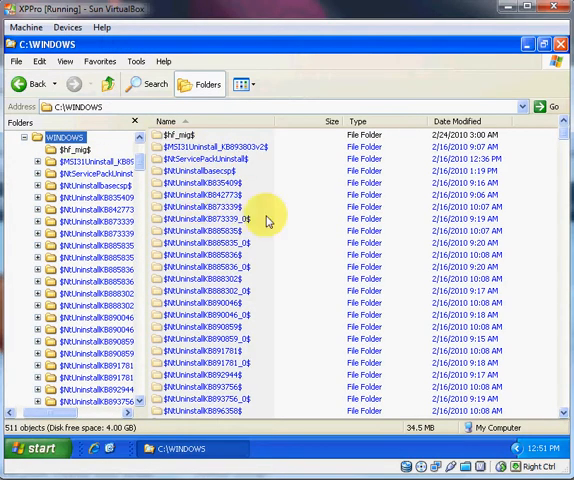
mouse_move(432, 313)
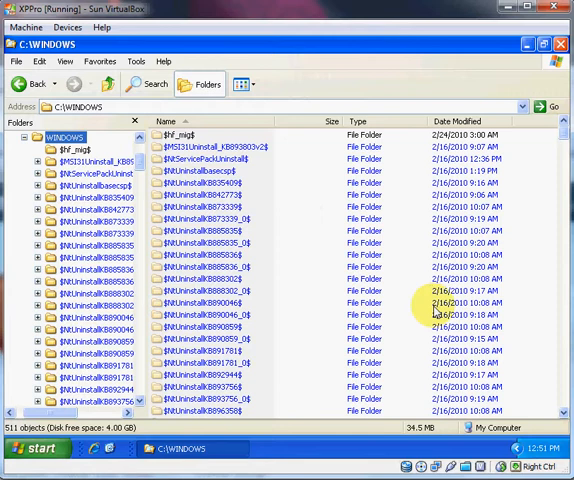
scroll(down, 3)
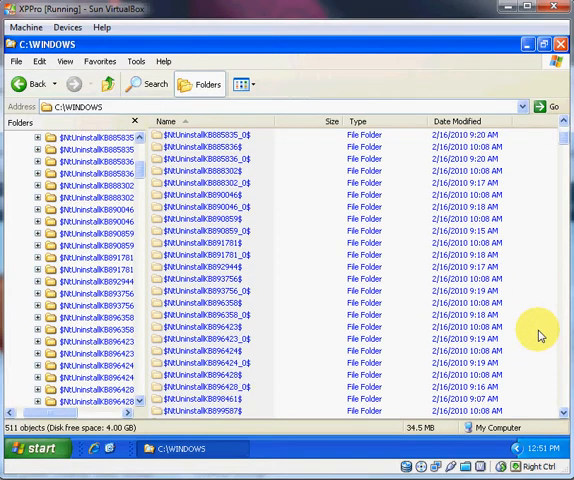
scroll(down, 3)
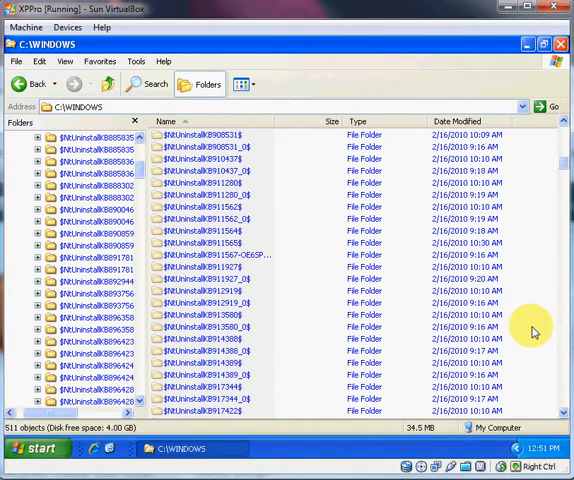
scroll(down, 3)
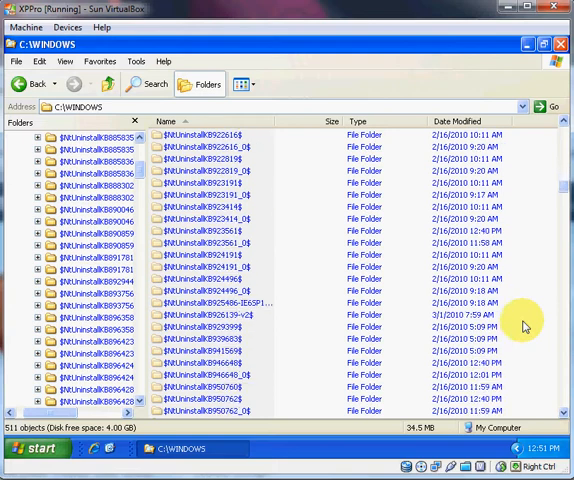
scroll(down, 3)
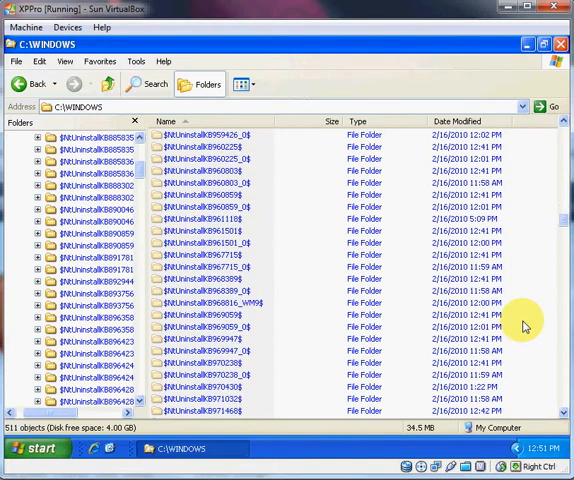
scroll(down, 3)
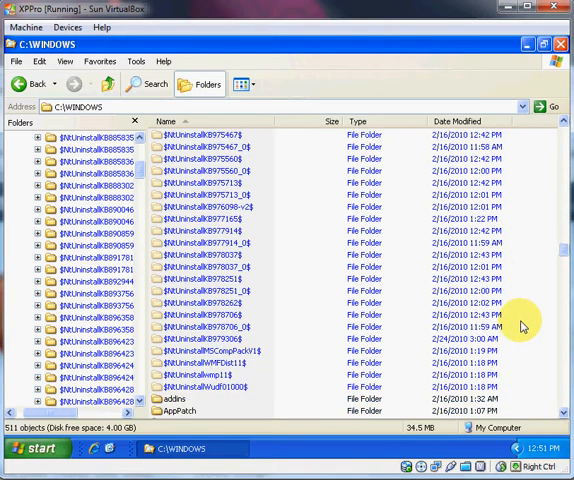
scroll(down, 3)
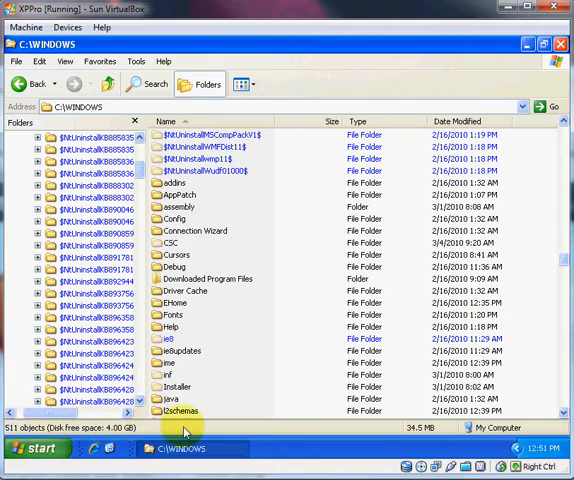
mouse_move(254, 388)
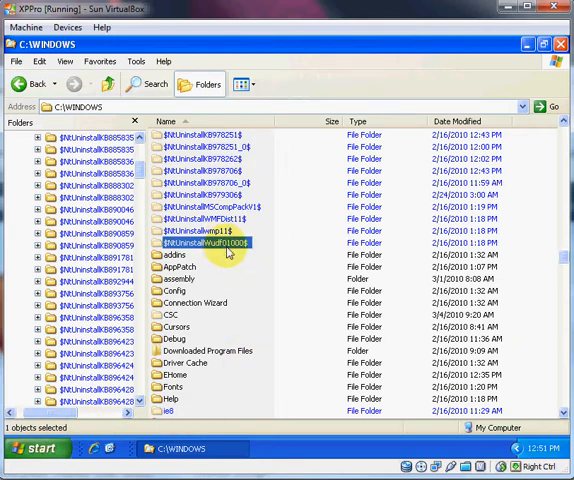
scroll(down, 3)
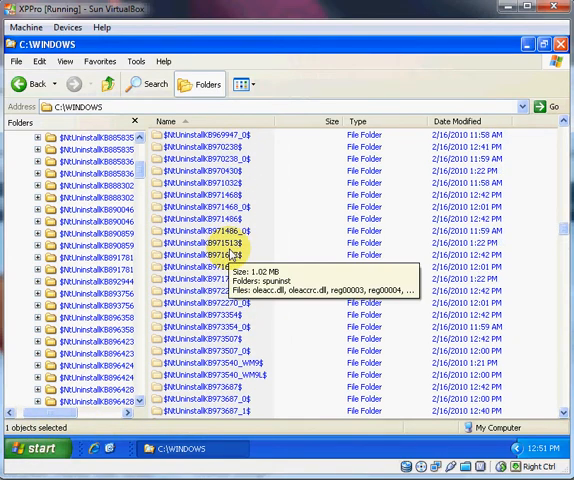
scroll(down, 3)
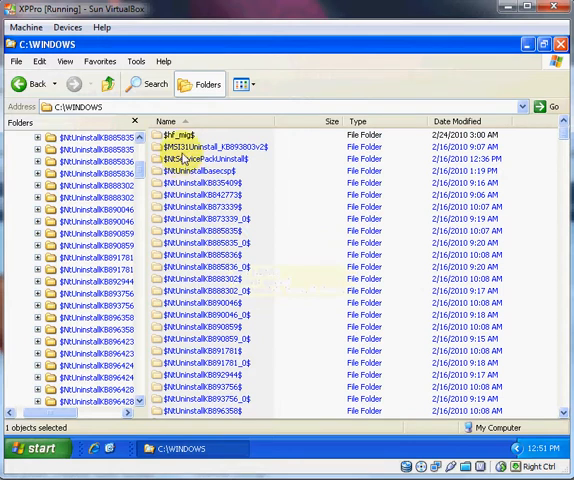
- Clear the Hidden attribute on the 234 selected $NtUninstall folders, including subfolders and files
key(ctrl+a)
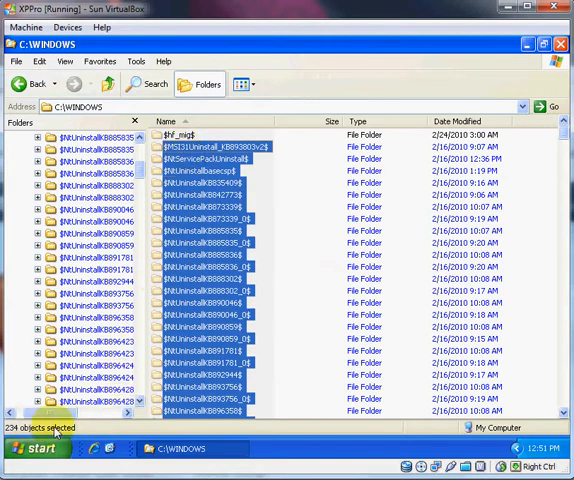
mouse_move(424, 274)
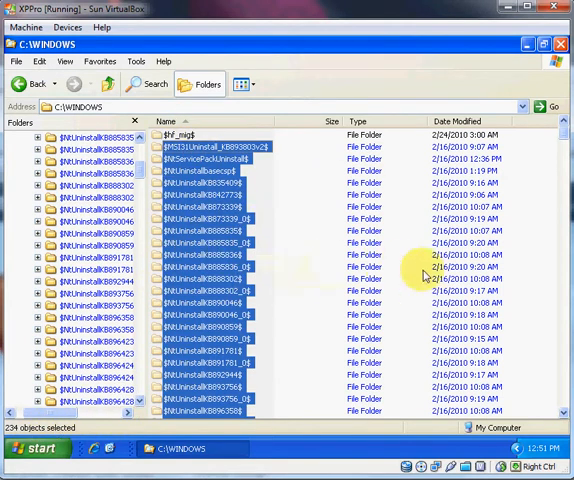
right_click(210, 290)
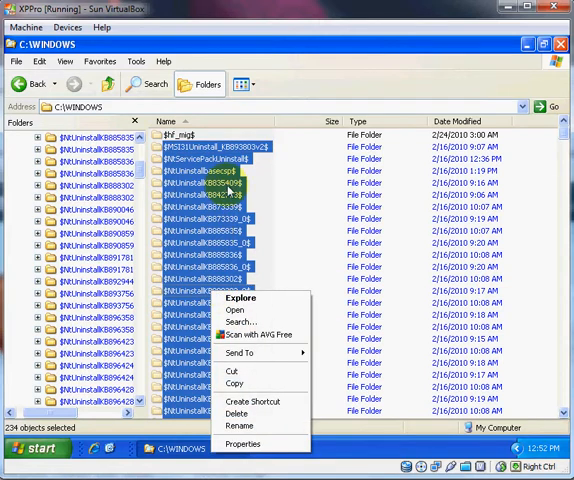
mouse_move(242, 444)
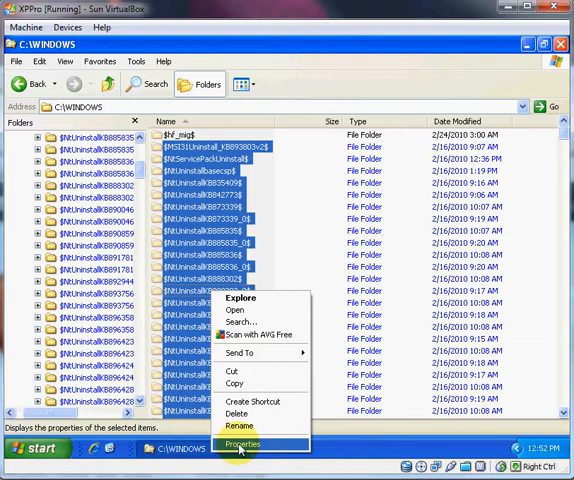
click(243, 443)
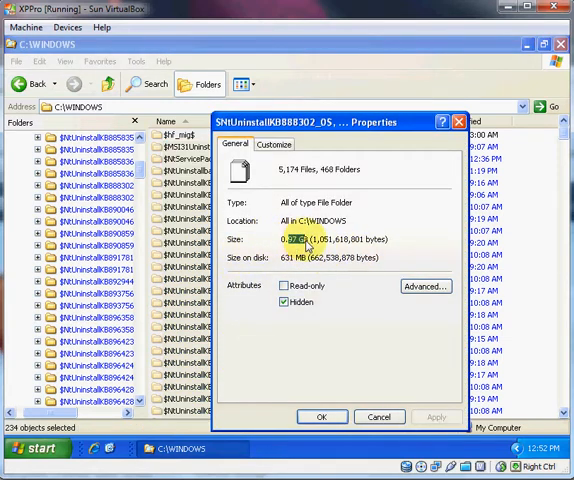
mouse_move(365, 273)
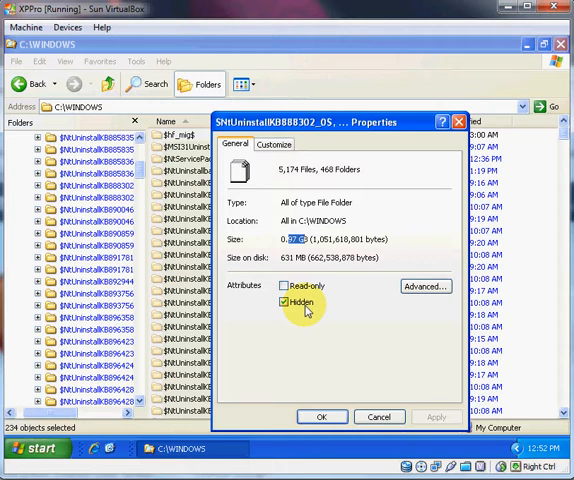
click(281, 302)
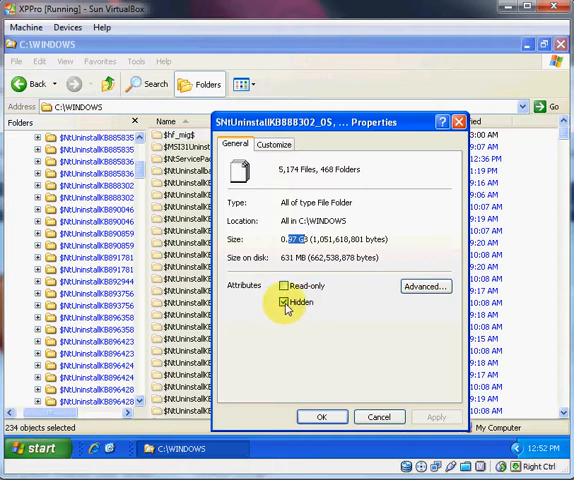
click(437, 417)
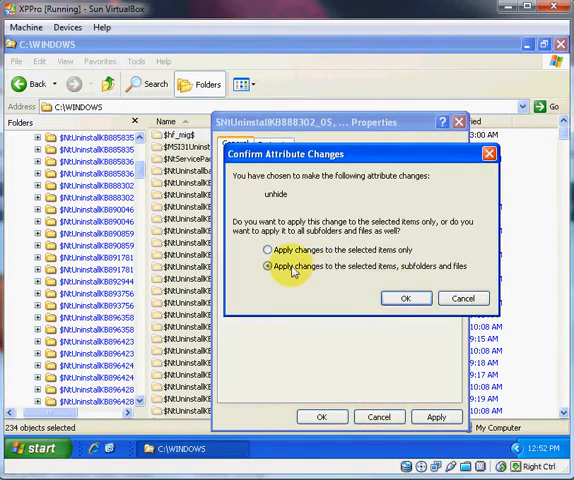
click(405, 298)
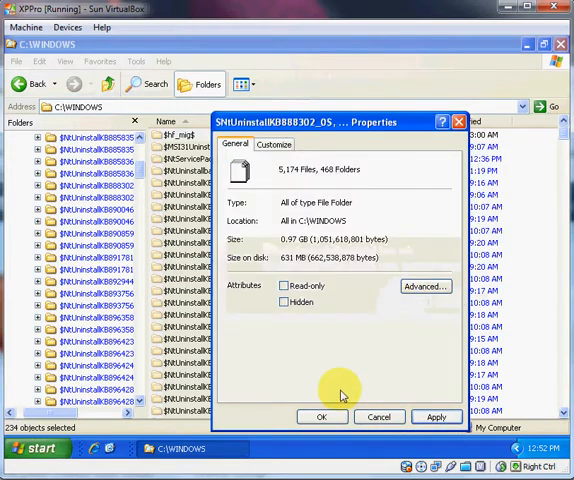
click(321, 417)
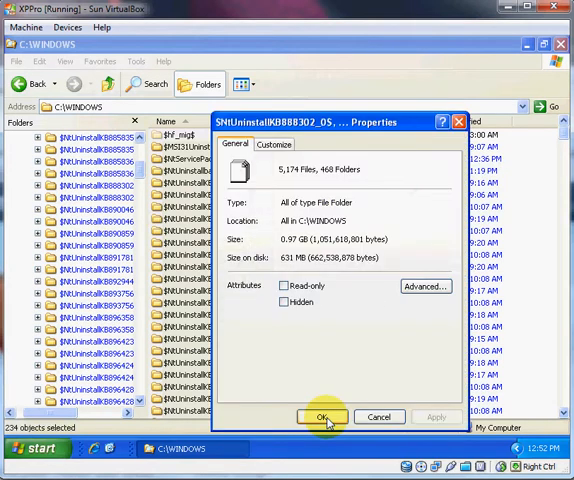
click(321, 417)
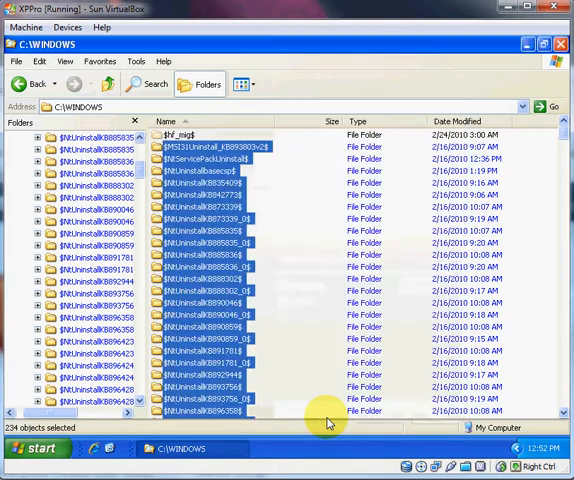
mouse_move(200, 290)
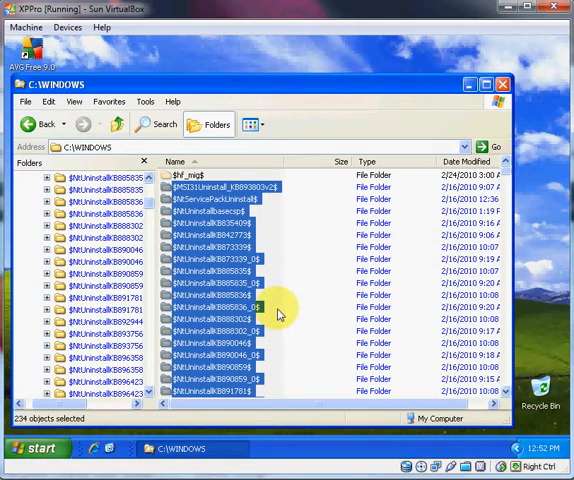
- Send the first batch of 15 $NtUninstall folders to the Recycle Bin
click(240, 187)
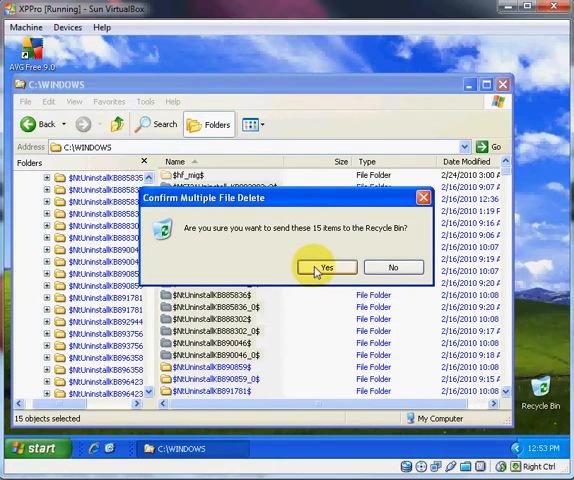
click(324, 267)
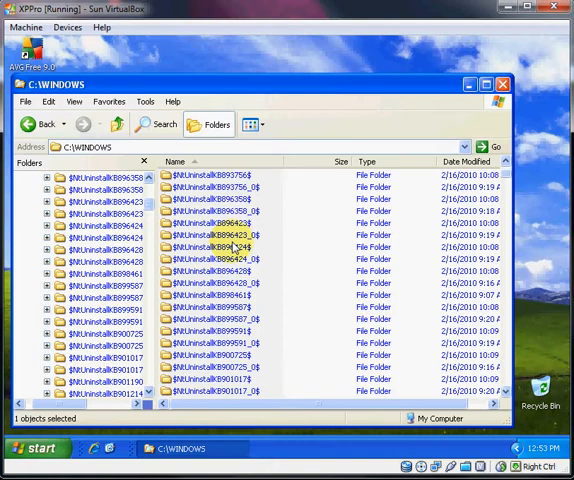
scroll(down, 3)
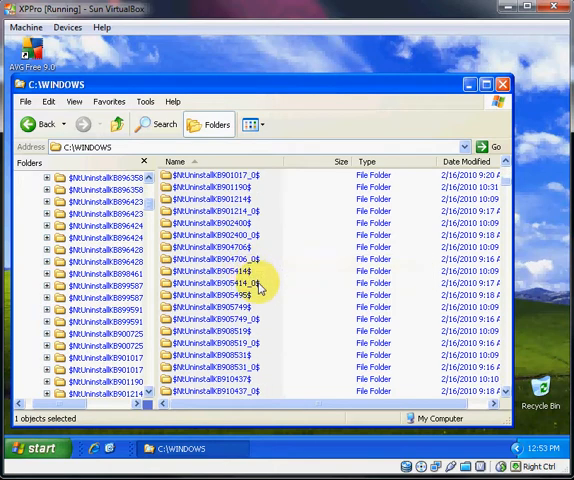
scroll(up, 3)
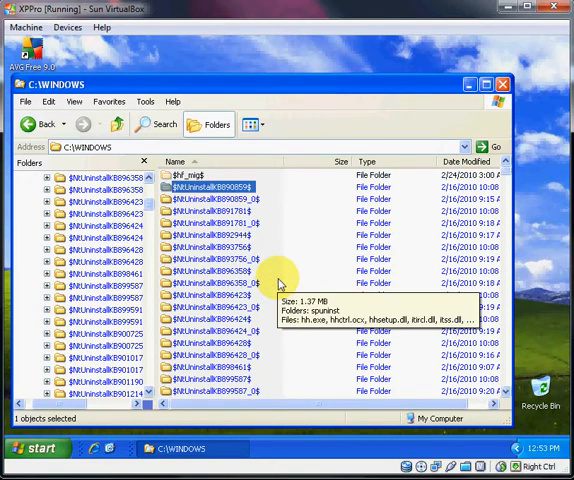
mouse_move(458, 369)
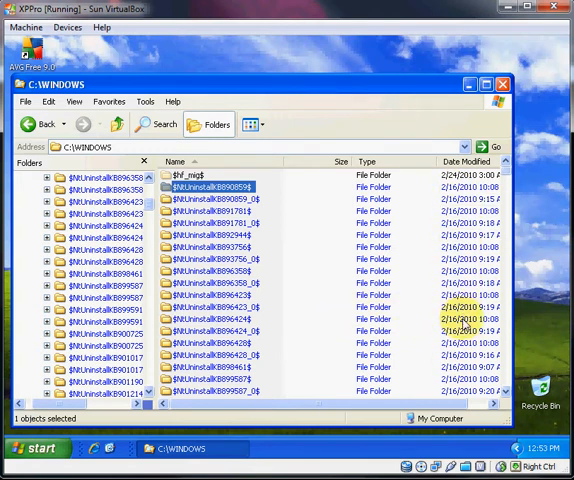
mouse_move(227, 272)
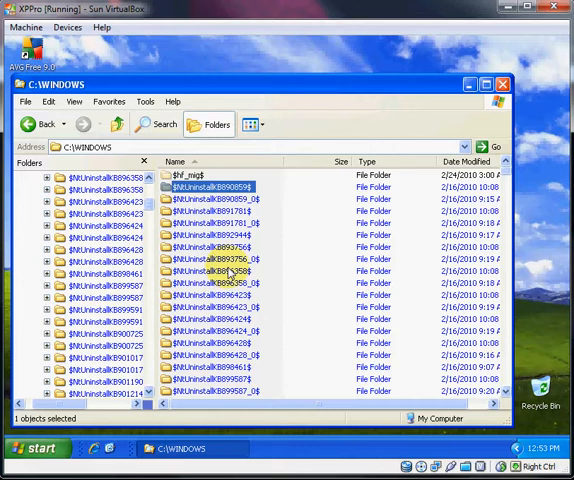
- Delete the remaining $NtUninstall folders in batches of 18, 157 and the rest
click(215, 224)
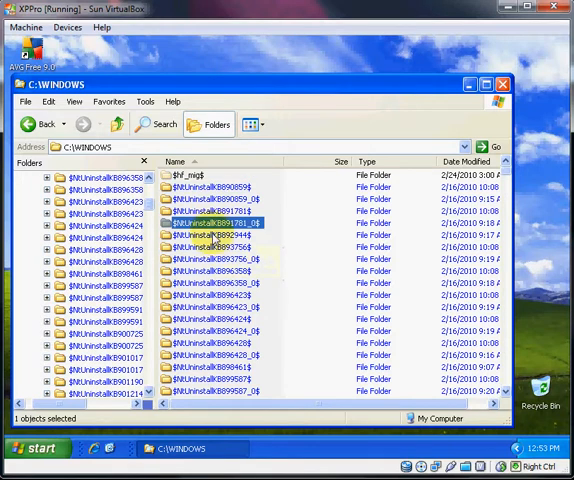
click(220, 211)
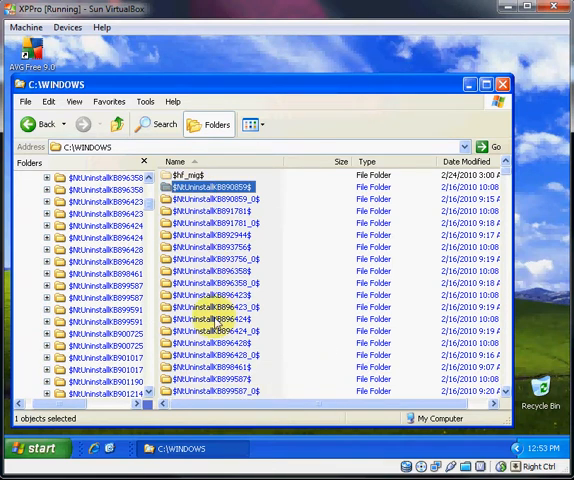
scroll(down, 3)
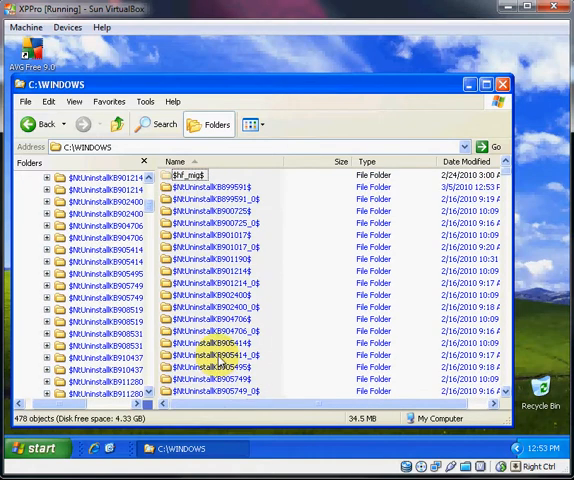
click(215, 187)
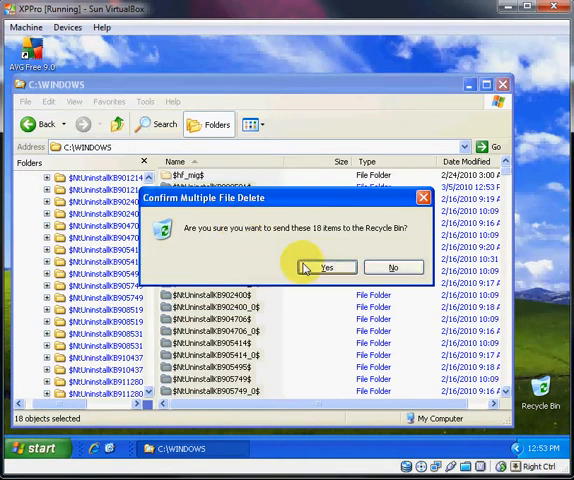
click(329, 267)
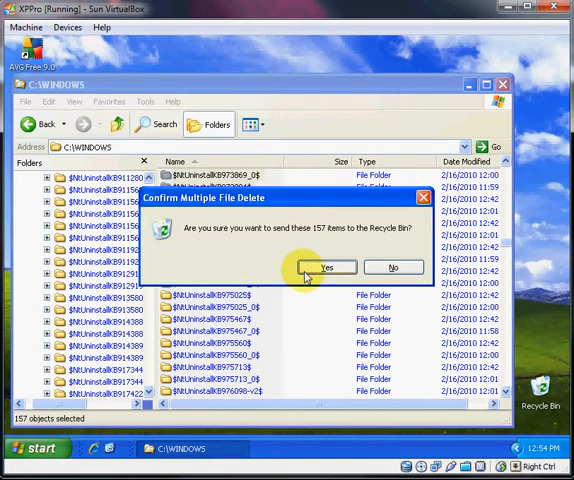
click(327, 267)
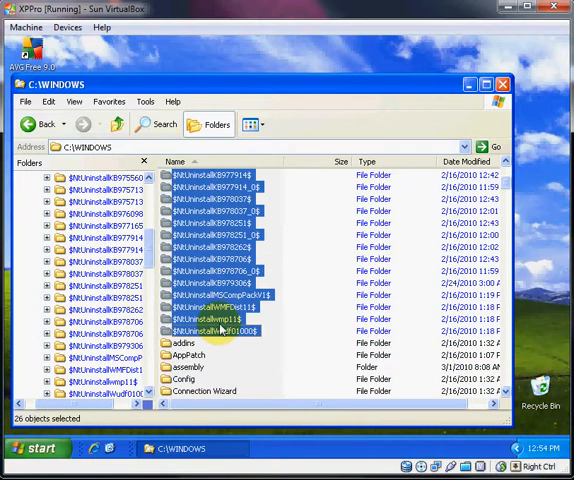
right_click(205, 325)
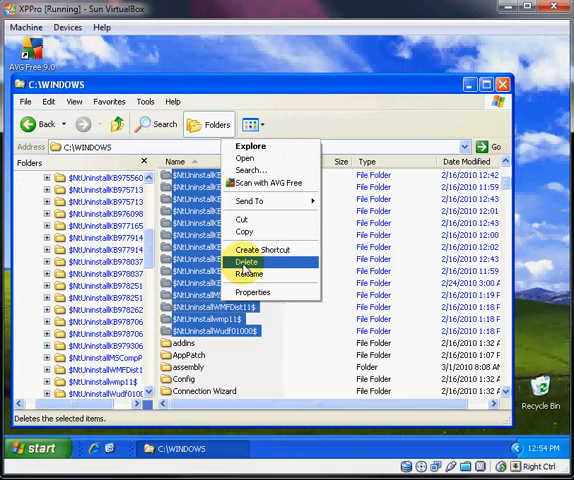
click(248, 261)
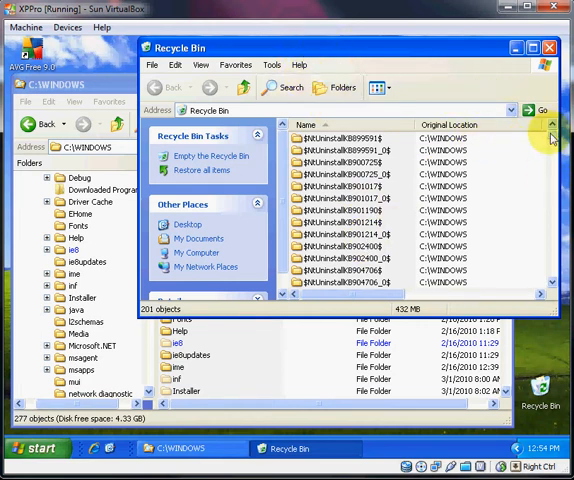
- Empty the Recycle Bin from its desktop icon, raising C: free space to 4.64 GB
scroll(down, 3)
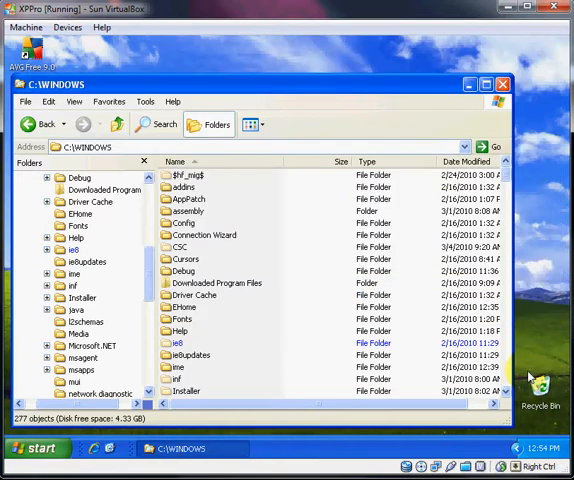
right_click(540, 385)
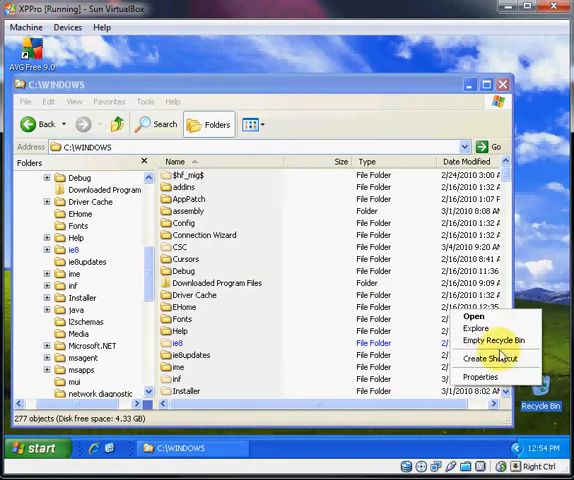
mouse_move(492, 340)
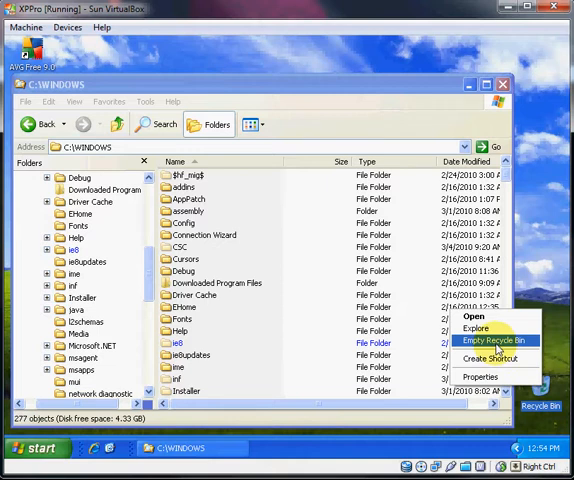
click(493, 340)
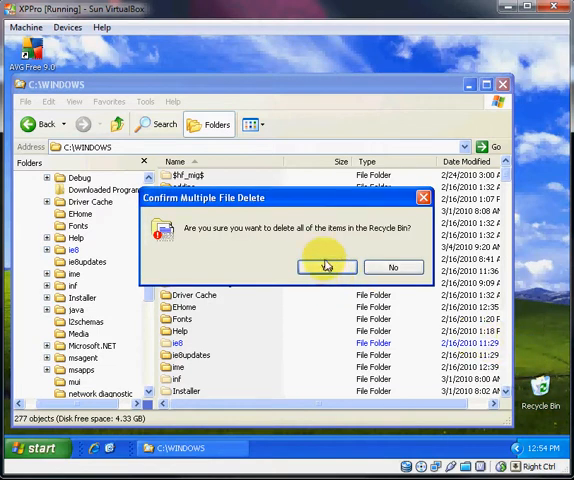
click(326, 267)
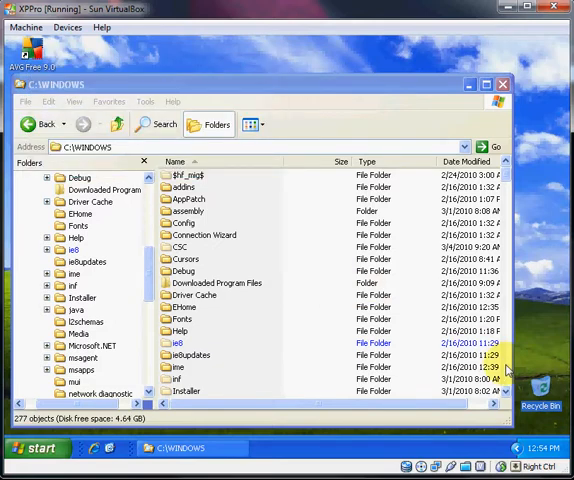
- Select the KB update logs from the first KB log through the IE6SP1 update log
scroll(down, 3)
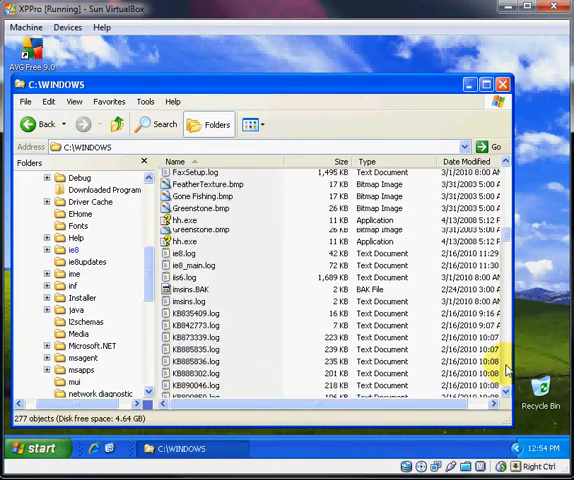
scroll(down, 3)
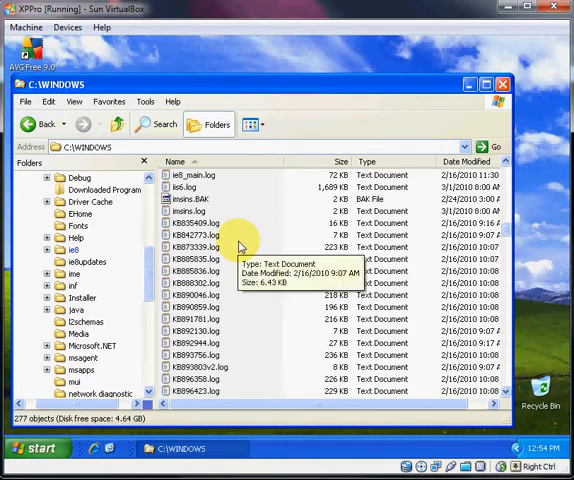
click(200, 222)
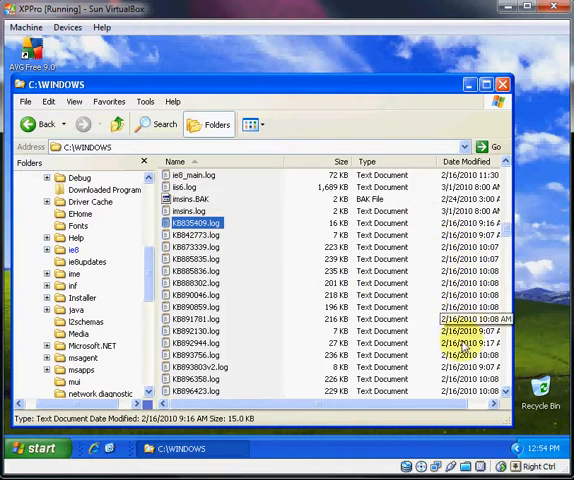
scroll(down, 3)
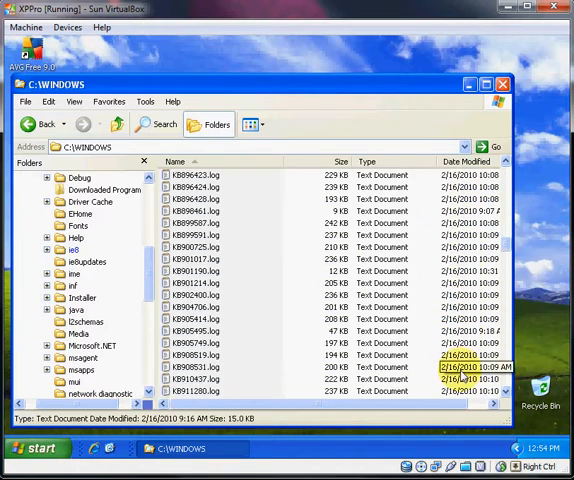
scroll(down, 3)
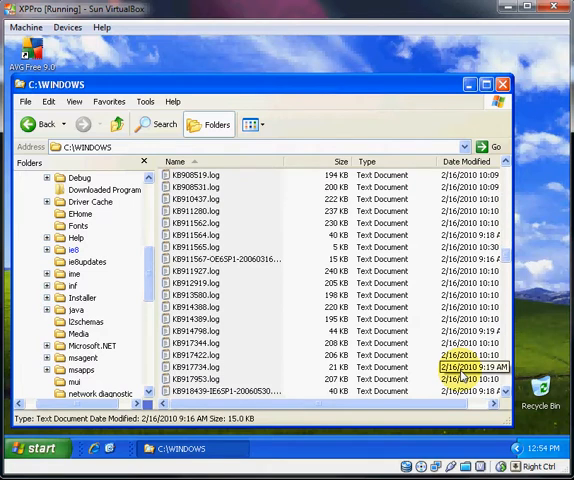
scroll(down, 3)
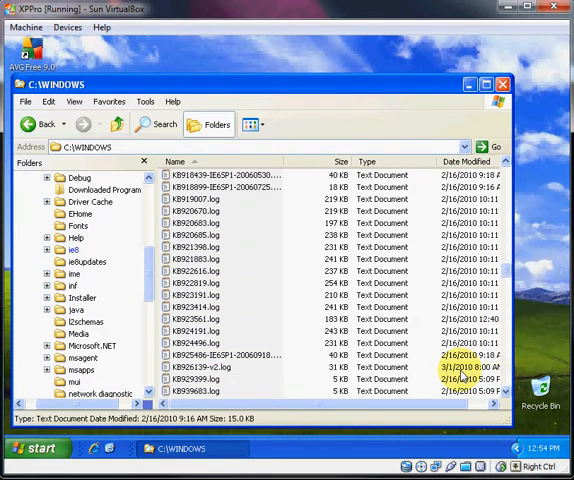
scroll(down, 3)
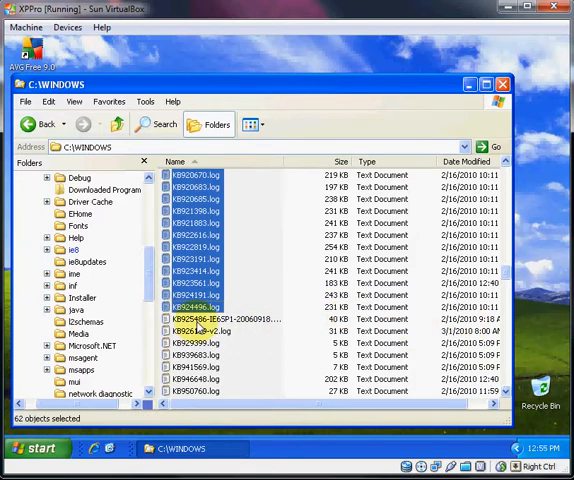
click(210, 318)
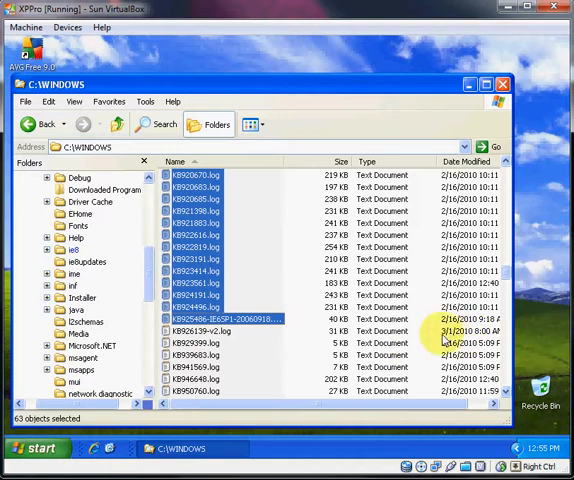
mouse_move(445, 340)
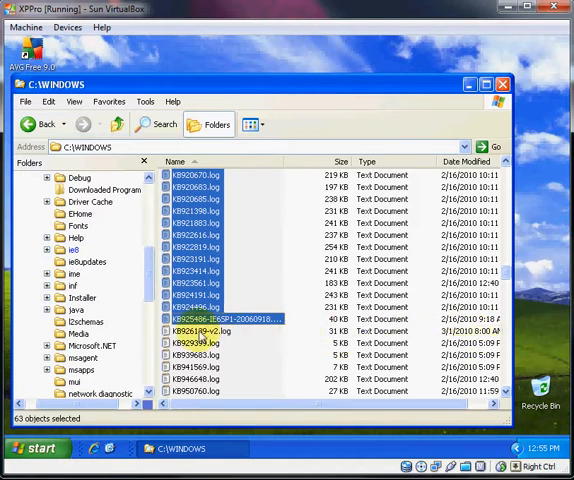
scroll(down, 3)
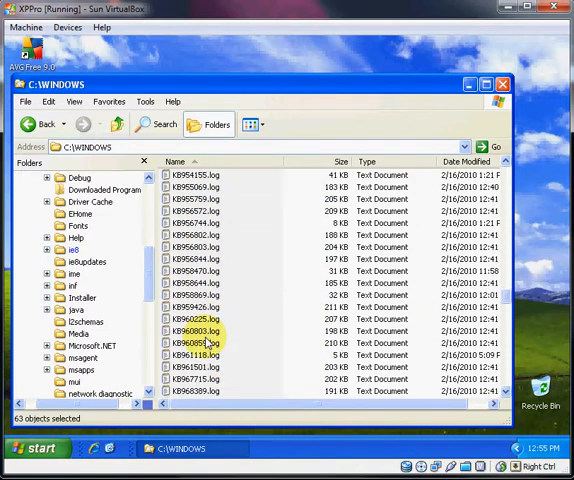
scroll(down, 3)
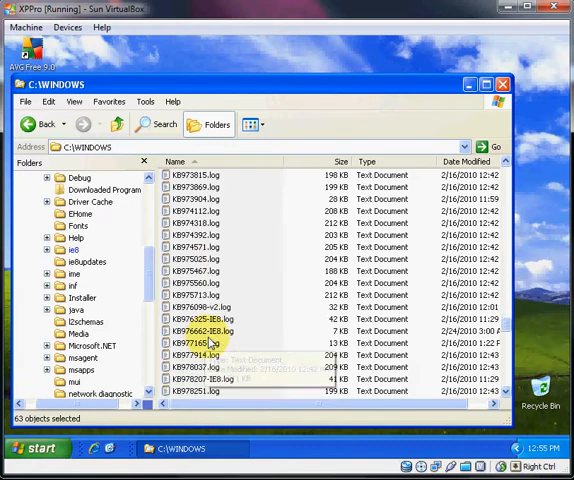
scroll(down, 3)
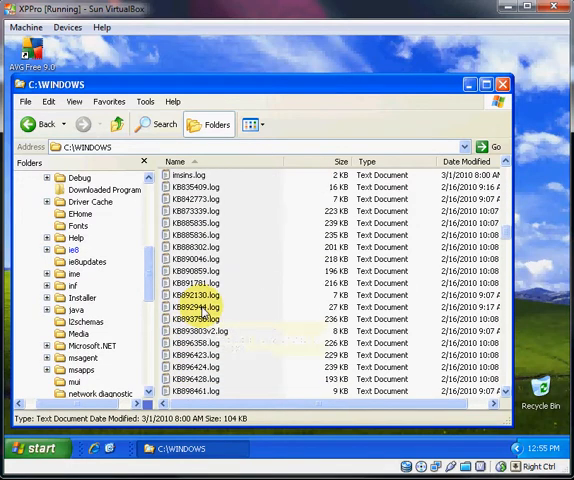
scroll(up, 3)
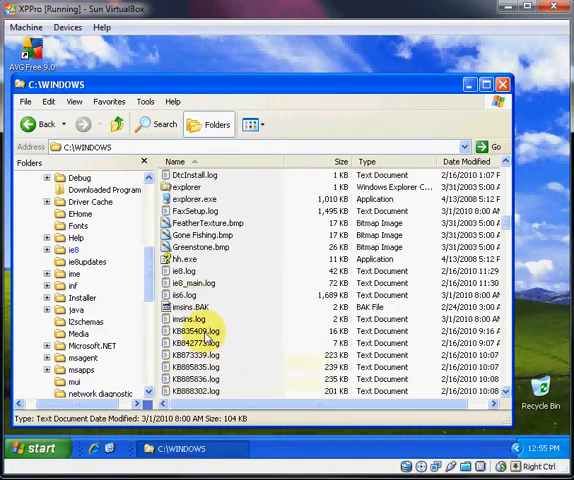
- Delete the 140 selected update logs to the Recycle Bin
right_click(195, 331)
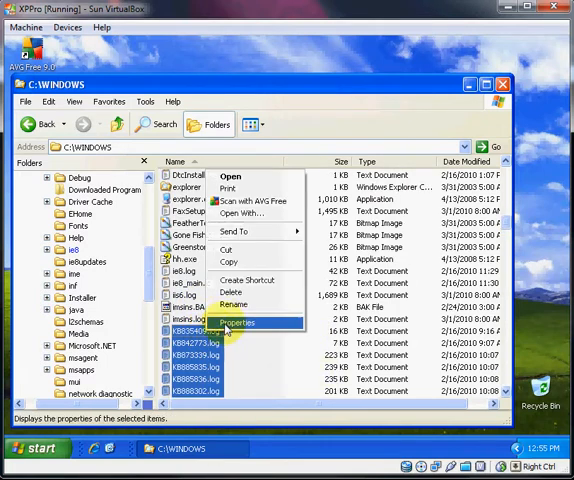
click(231, 292)
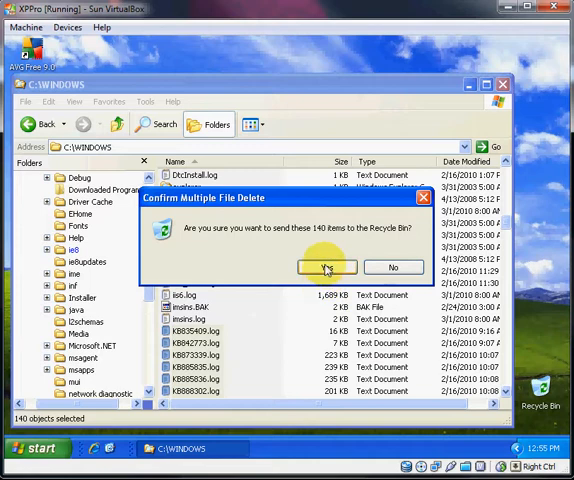
click(326, 267)
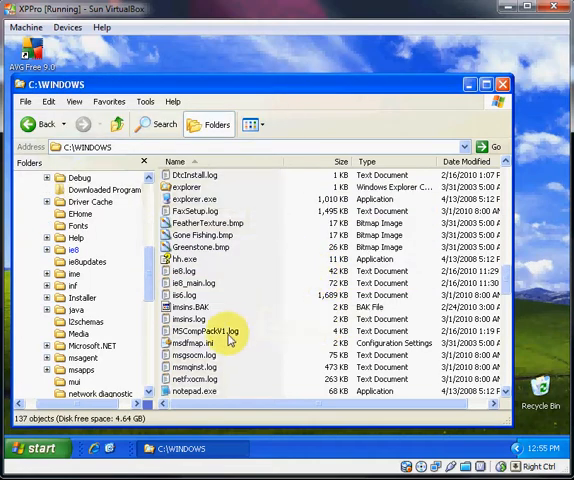
scroll(down, 3)
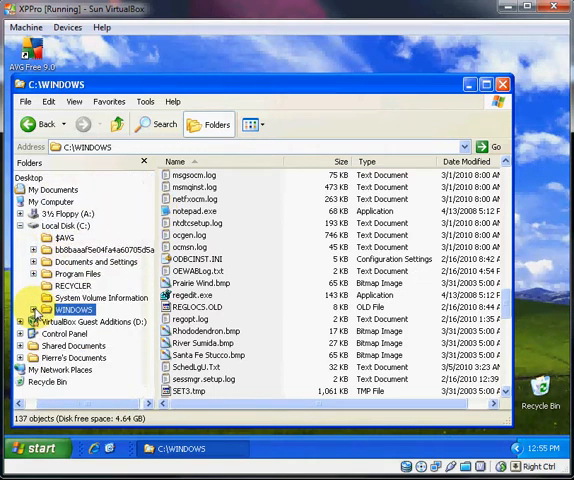
mouse_move(146, 101)
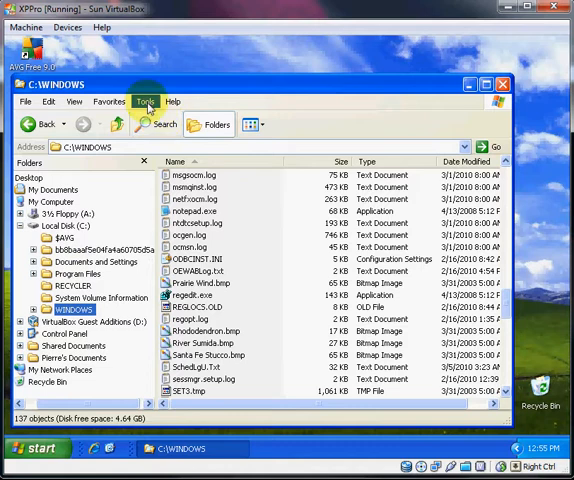
- In Folder Options, check 'Hide protected operating system files (Recommended)' and apply
click(145, 101)
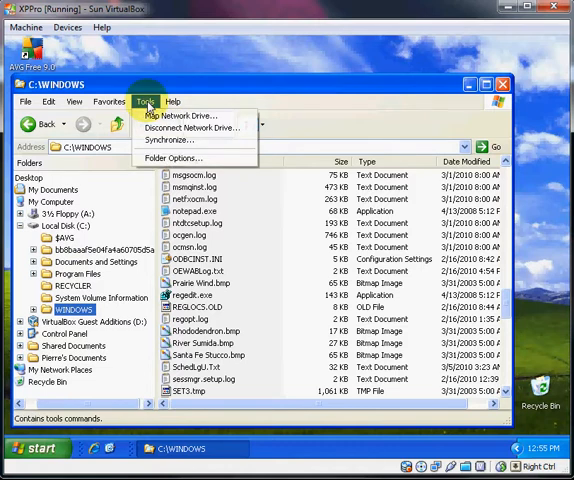
click(174, 158)
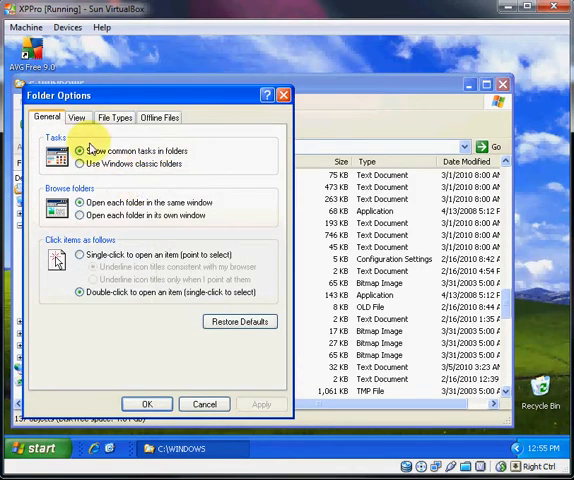
click(77, 117)
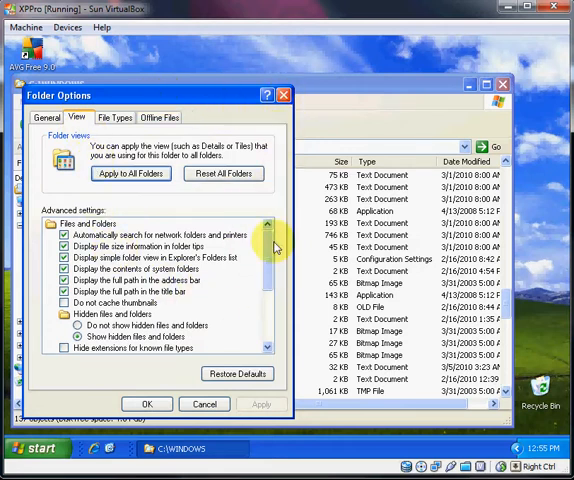
scroll(down, 3)
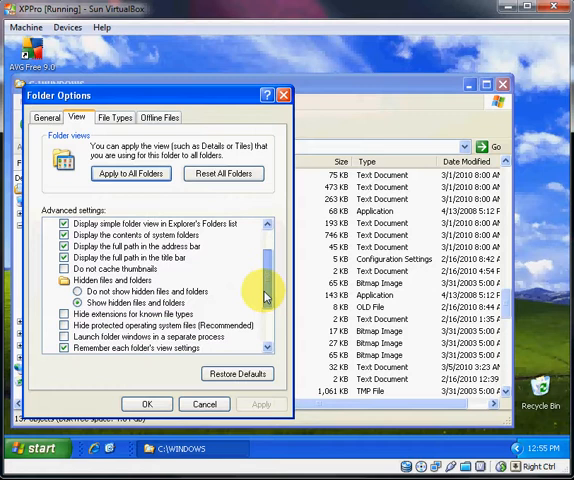
scroll(down, 3)
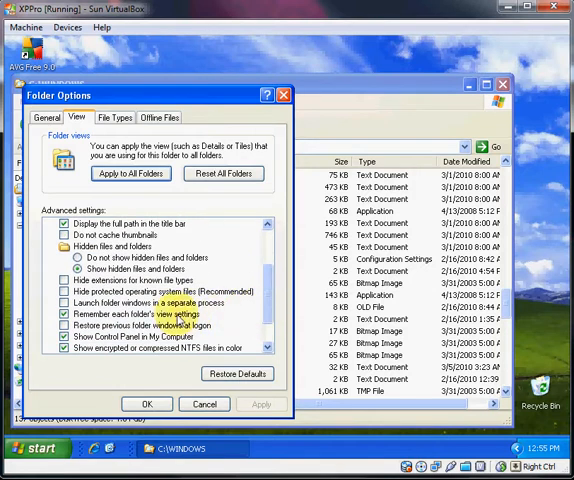
click(66, 258)
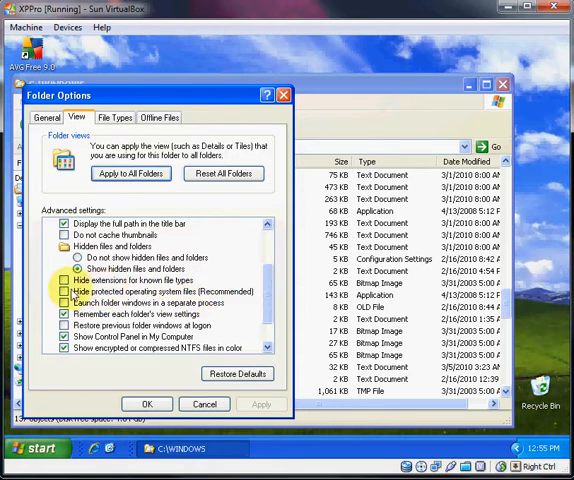
click(65, 291)
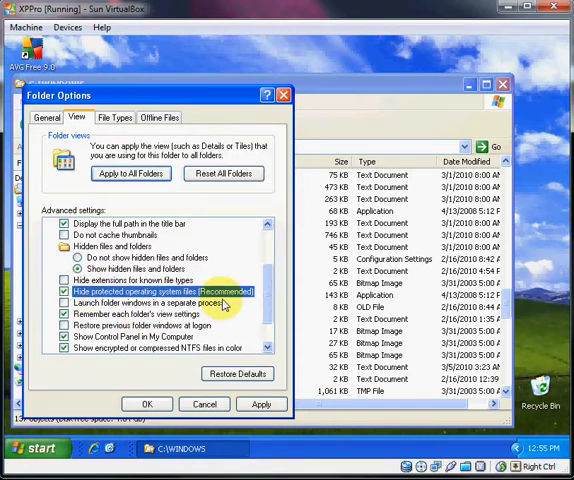
click(262, 404)
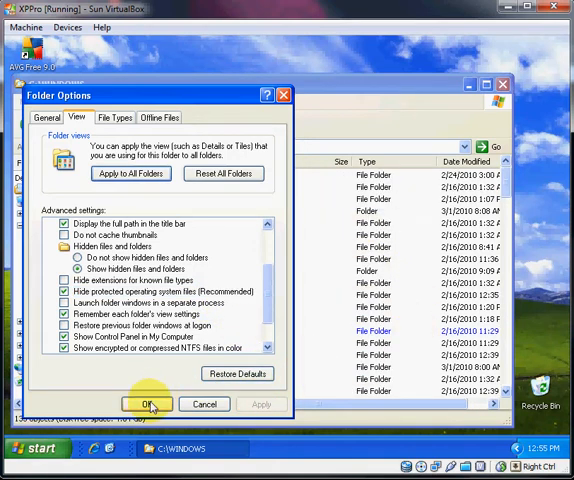
click(145, 404)
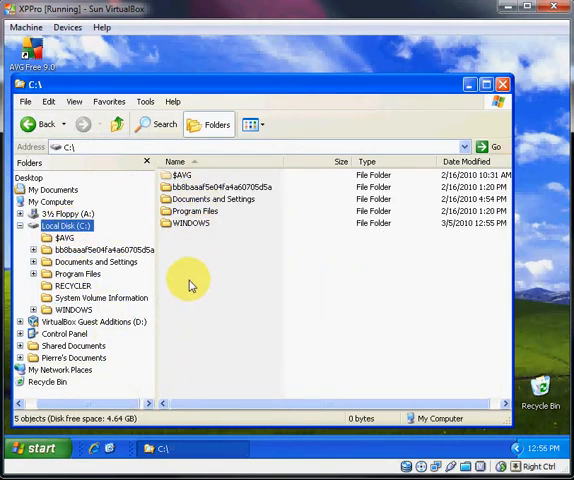
- Open WINDOWS, Documents and Settings, then Local Settings, and go back up to Documents and Settings
double_click(189, 223)
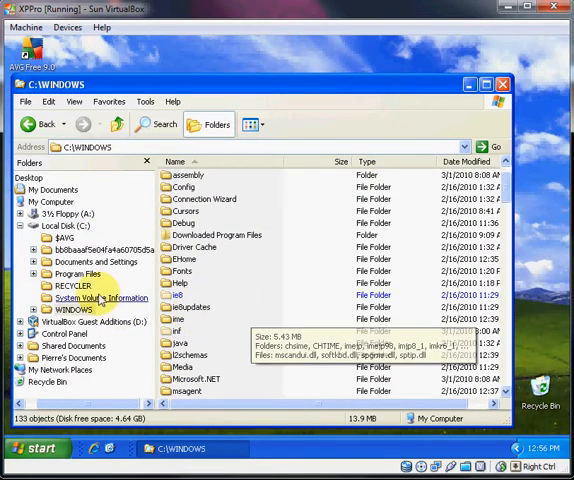
click(95, 261)
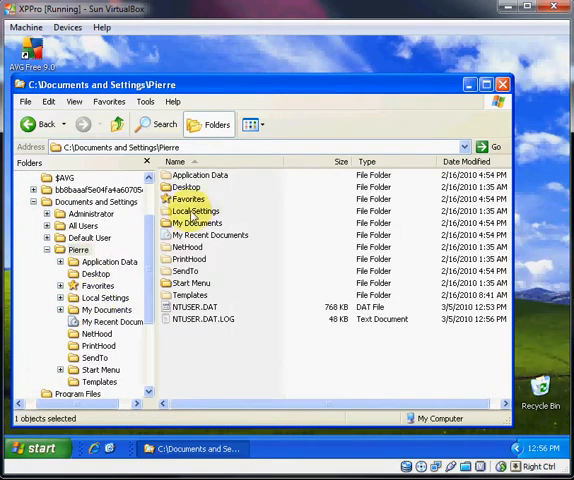
double_click(200, 211)
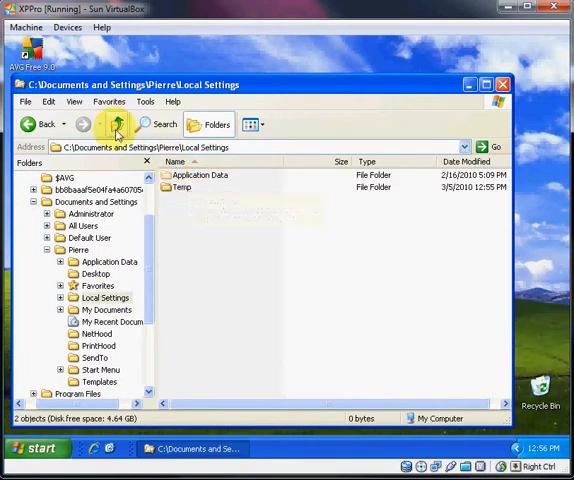
click(115, 124)
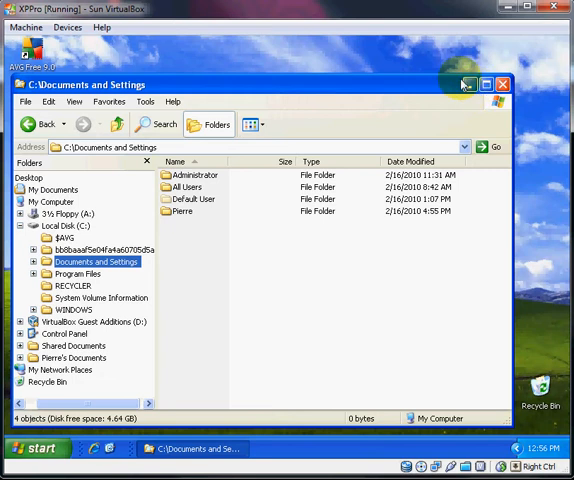
mouse_move(190, 388)
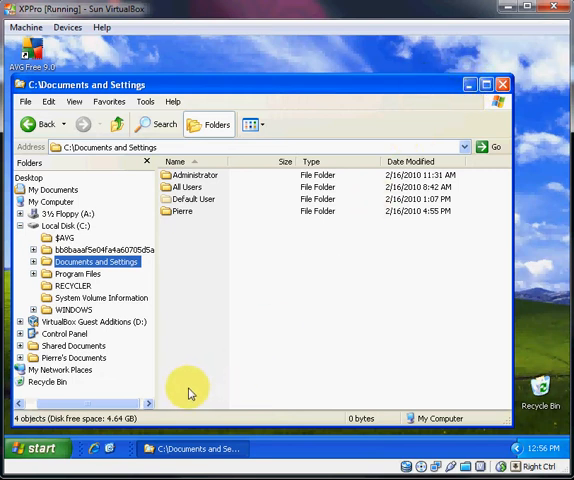
mouse_move(286, 308)
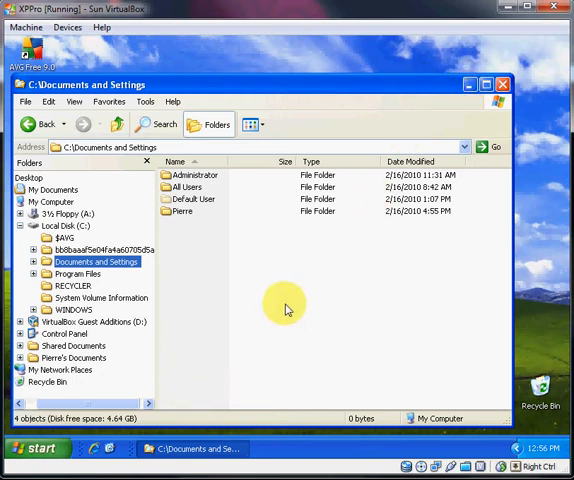